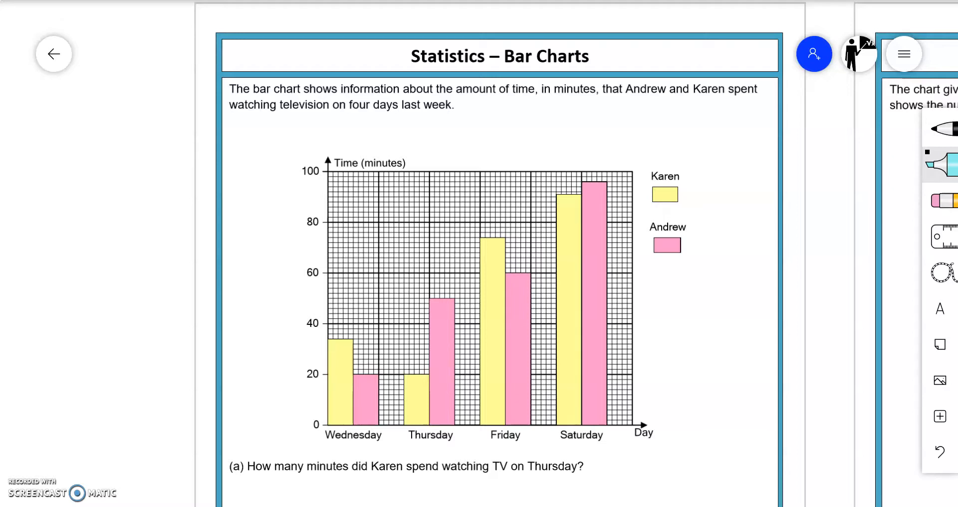
Handwrite "20 minutes" as the answer to part (a) on the TV bar-chart worksheet.
scroll("down", 3)
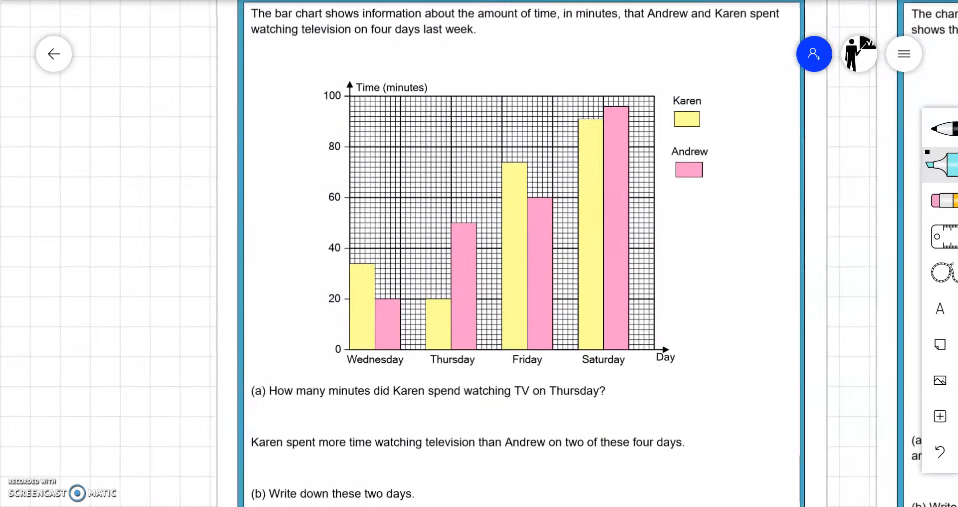
scroll("down", 3)
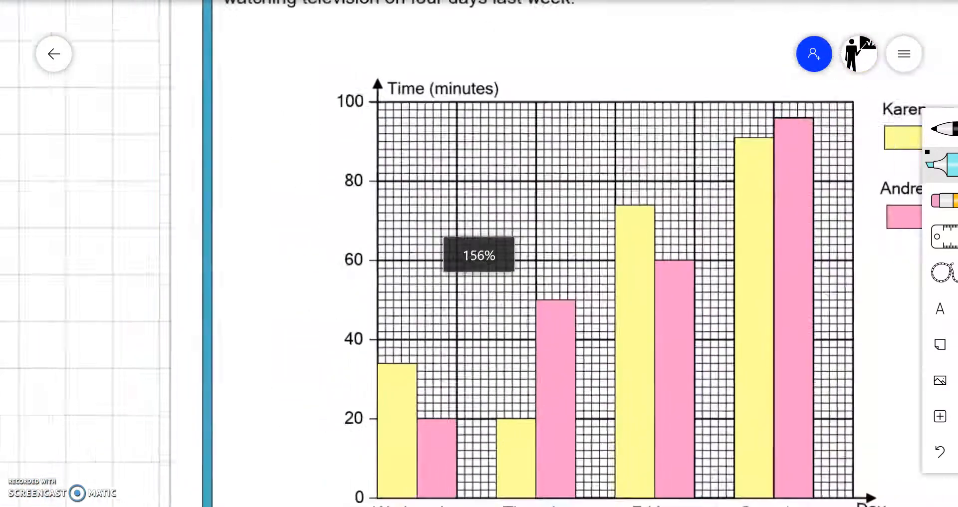
scroll("down", 3)
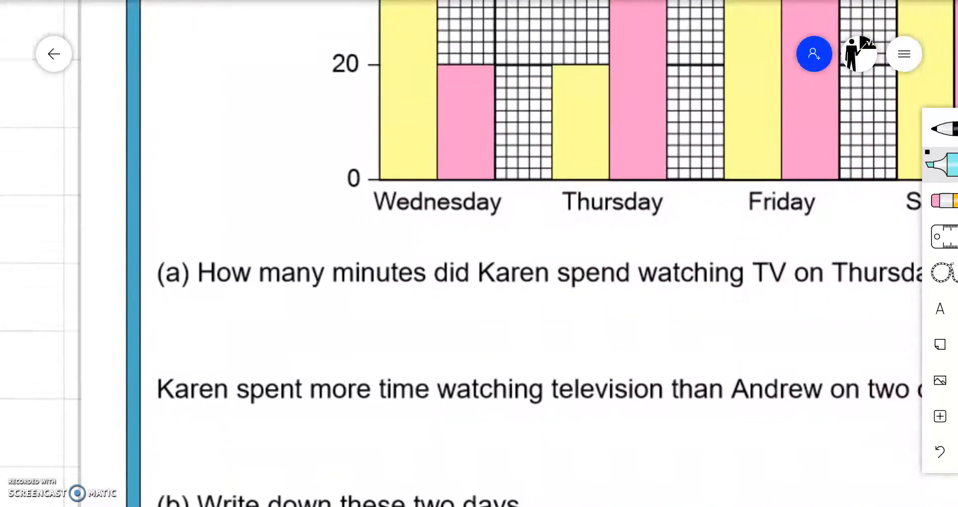
left_click_drag(348, 300, 376, 345)
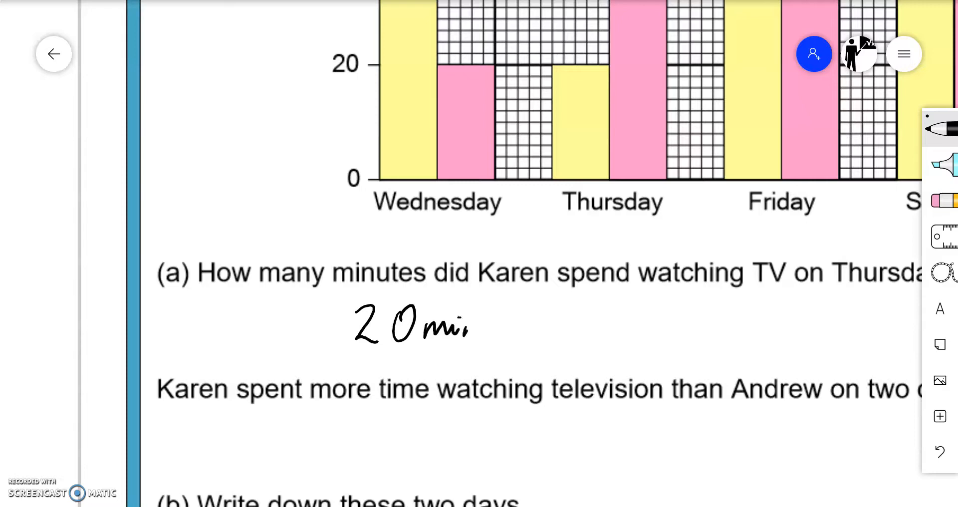
type("minutes")
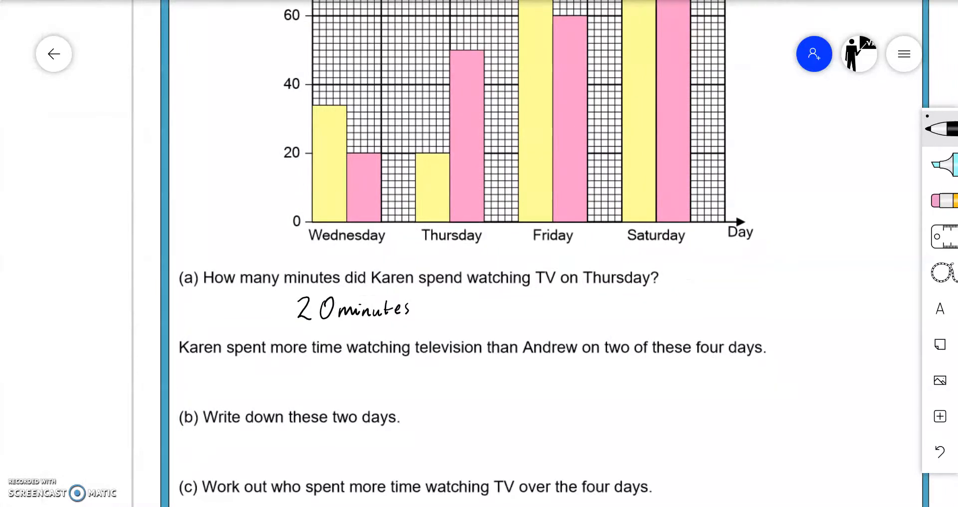
Begin the part (b) answer, writing toward "Wednesday + Friday".
scroll("down", 3)
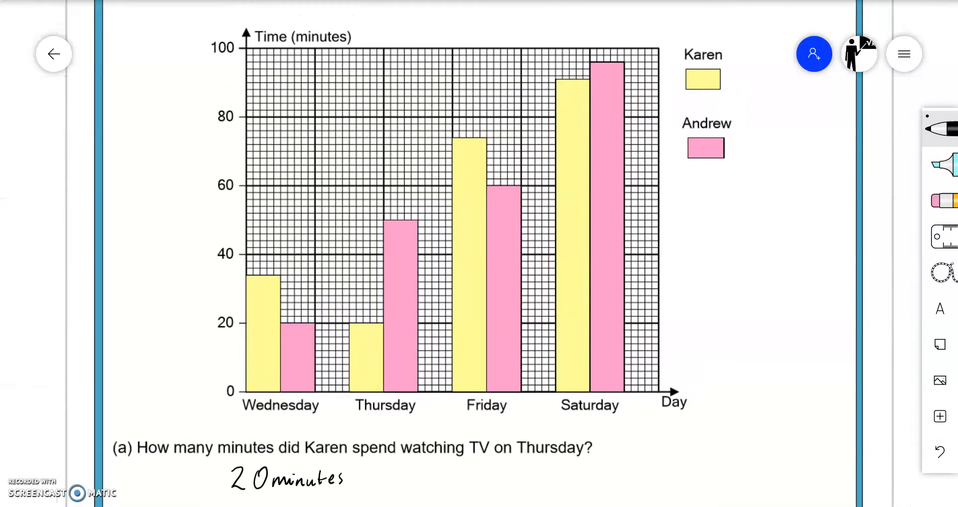
scroll("down", 3)
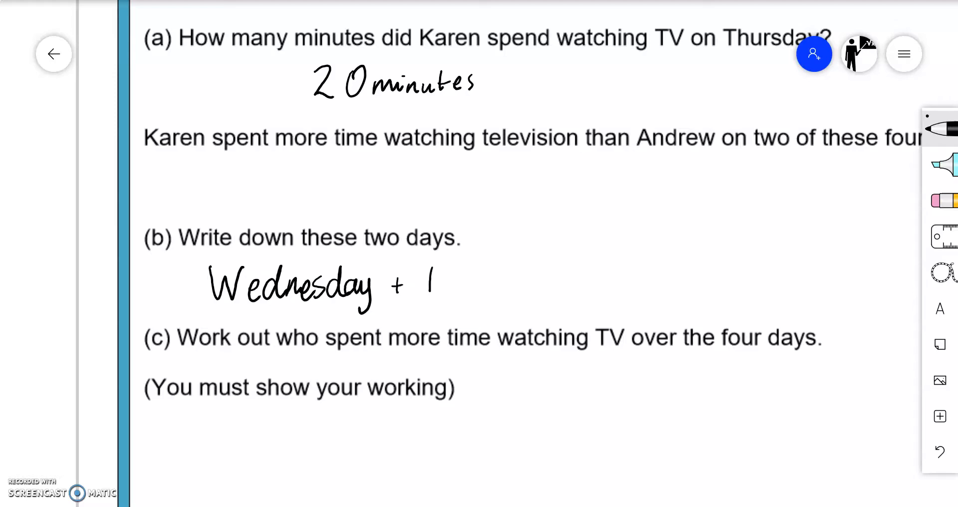
type("Frida")
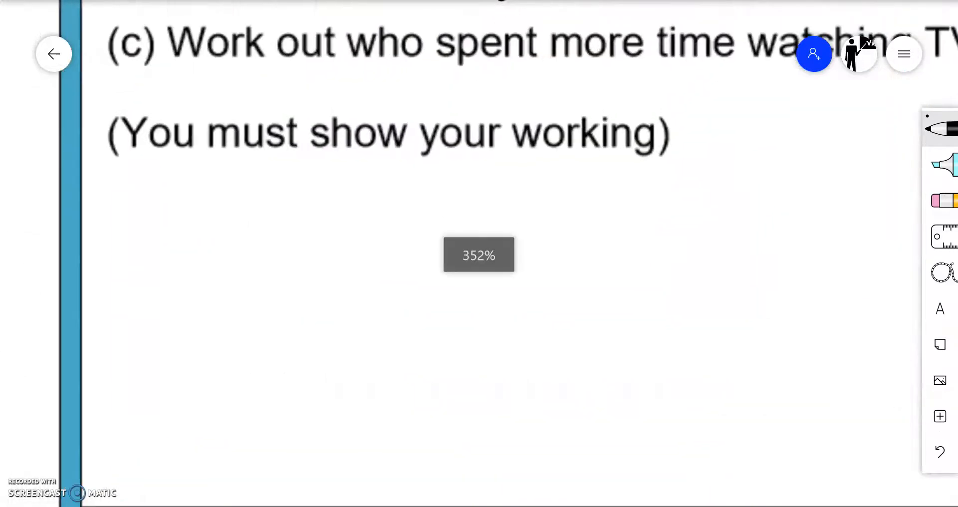
Complete part (b) as "Wednesday + Friday" and start "Karen :" under part (c).
left_click_drag(95, 207, 134, 257)
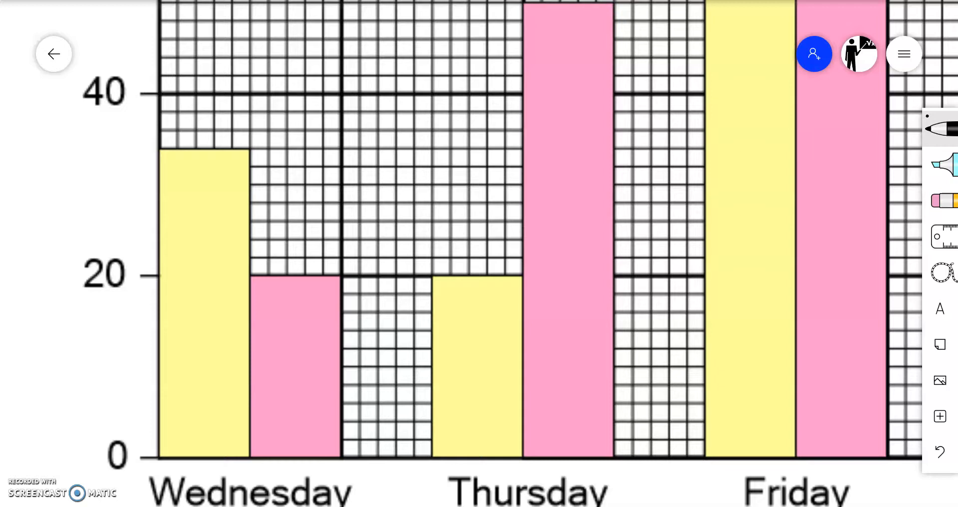
scroll("down", 3)
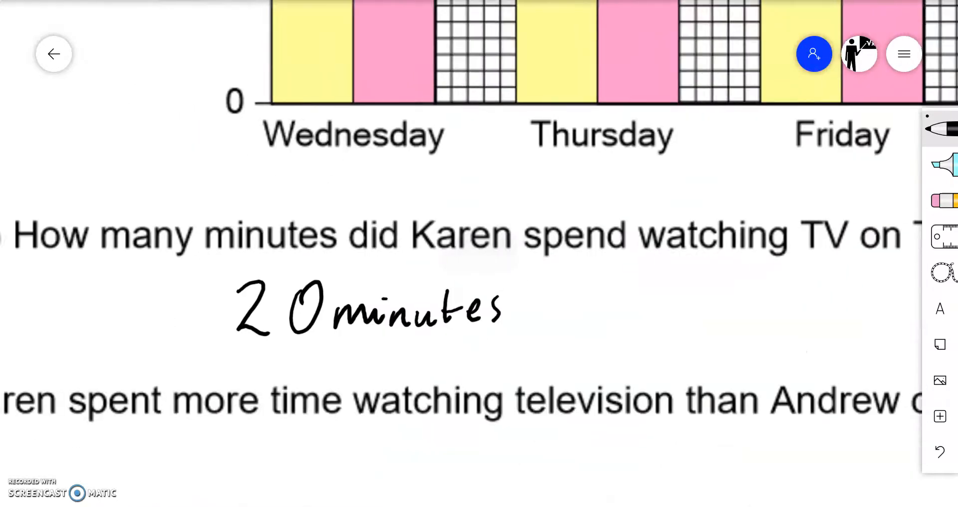
scroll("down", 3)
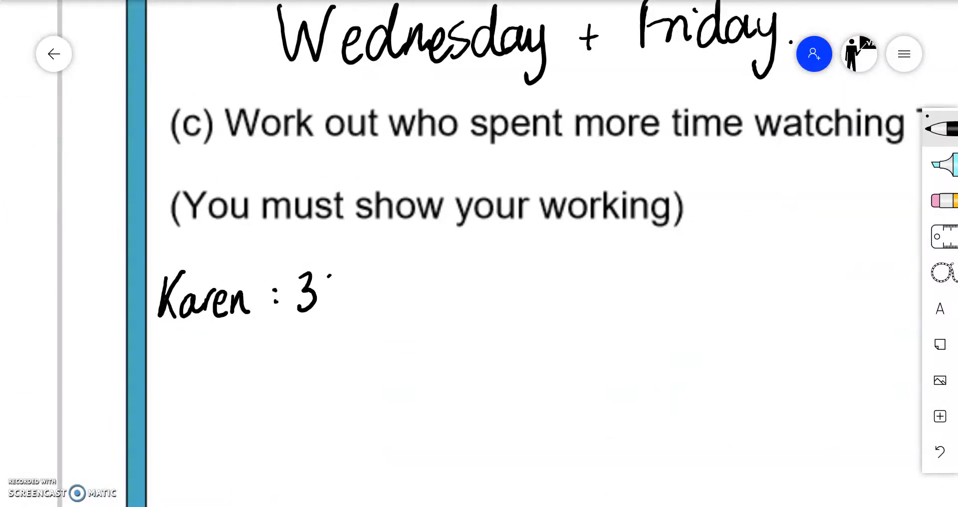
Write Karen's working 34+20+74+91 = 219 minutes and start Andrew's line beneath.
left_click_drag(317, 294, 397, 299)
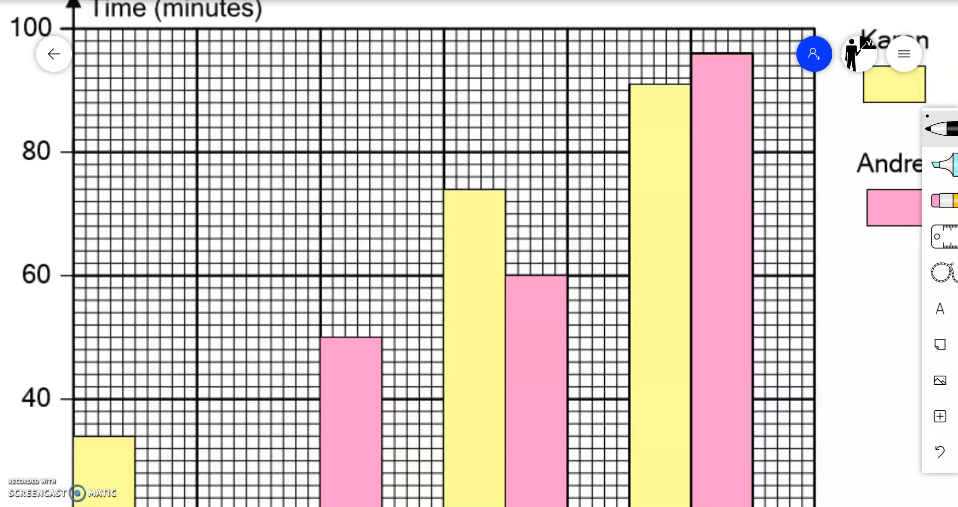
scroll("down", 3)
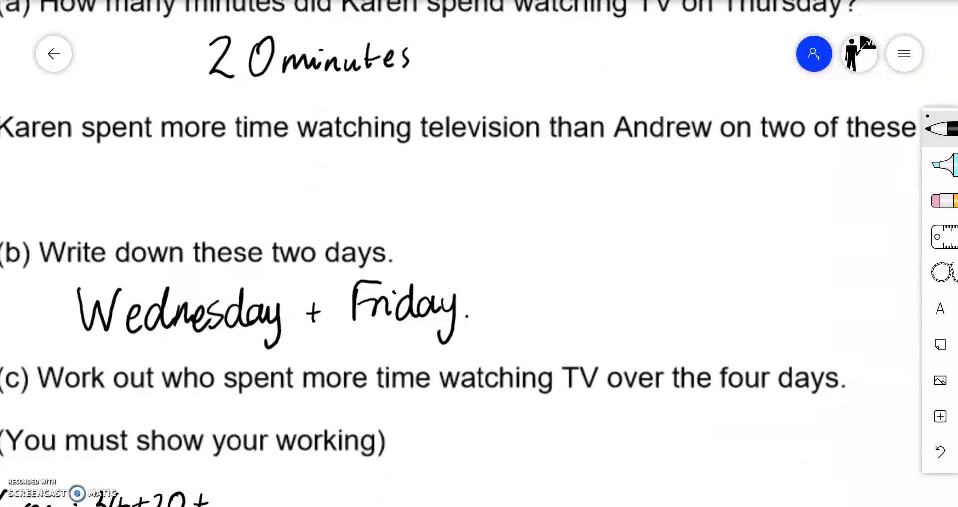
scroll("down", 3)
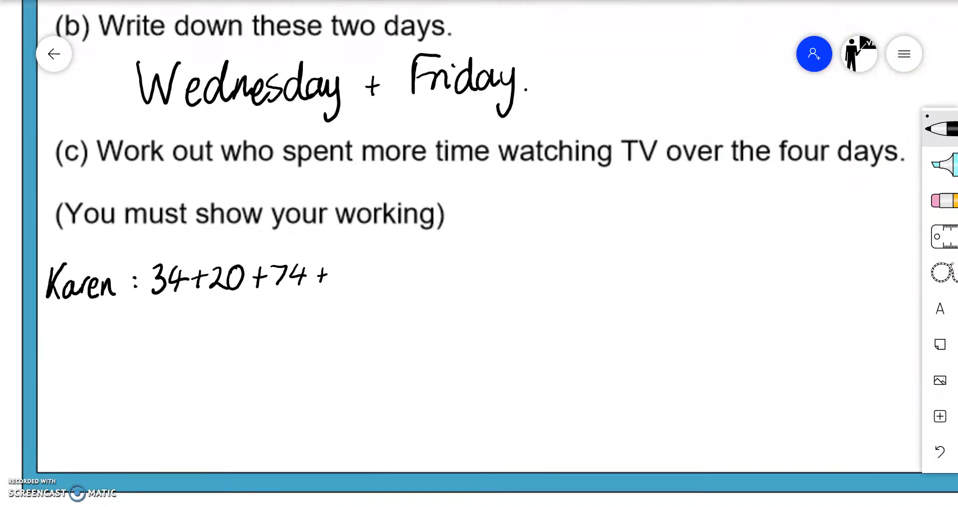
scroll("down", 3)
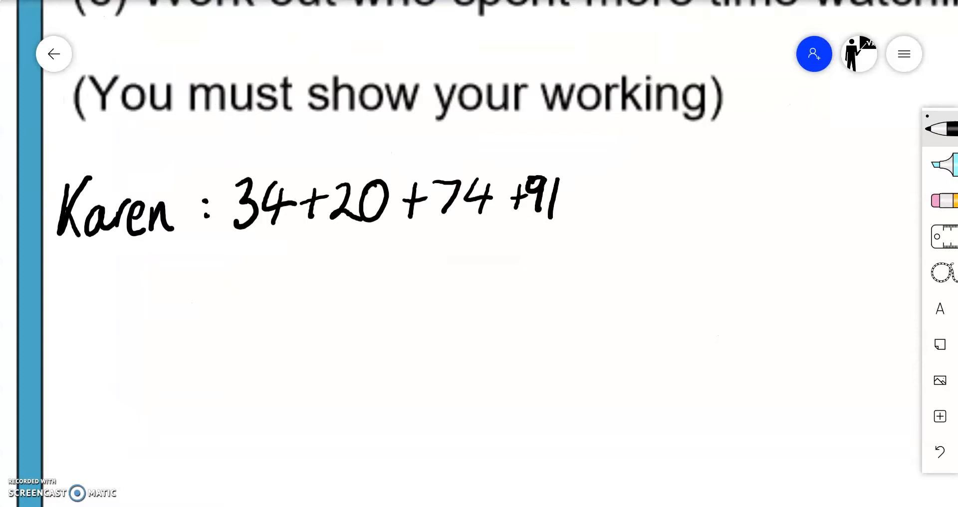
left_click_drag(201, 293, 214, 299)
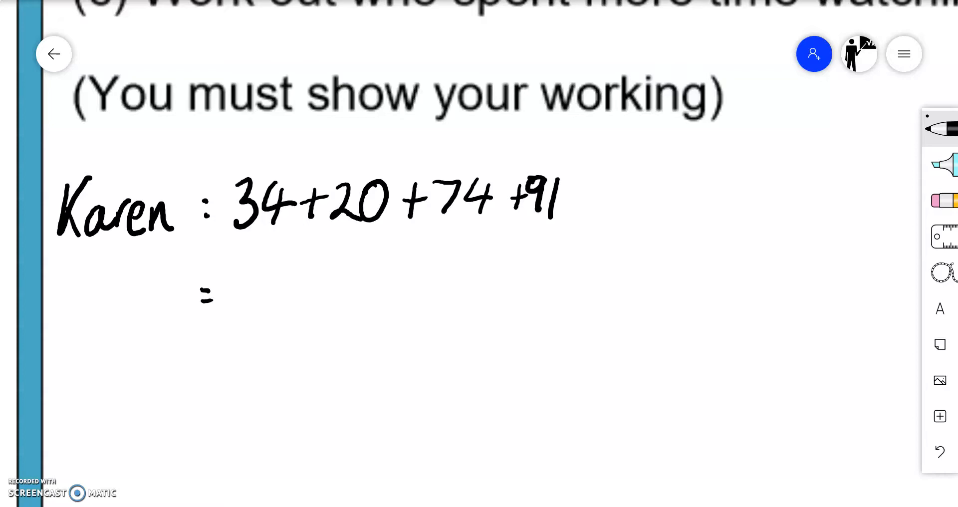
left_click_drag(241, 281, 238, 265)
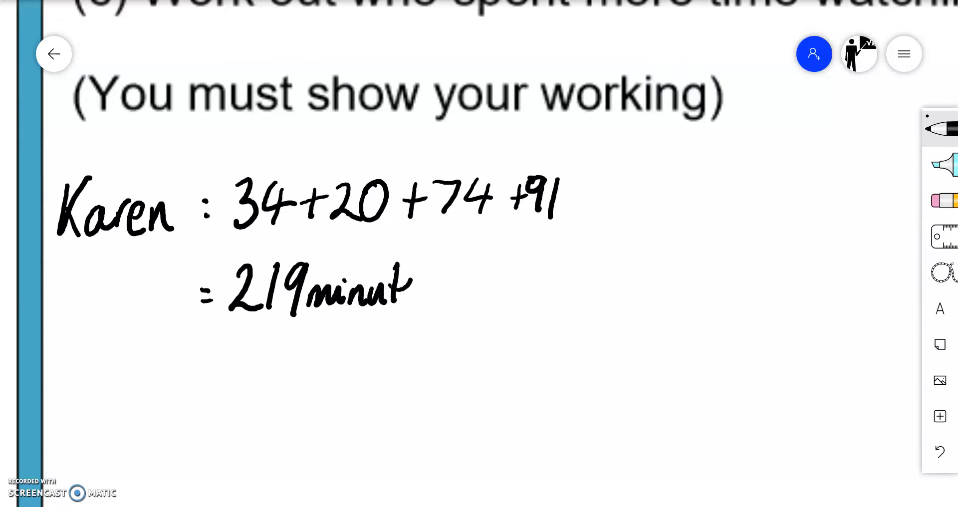
scroll("down", 3)
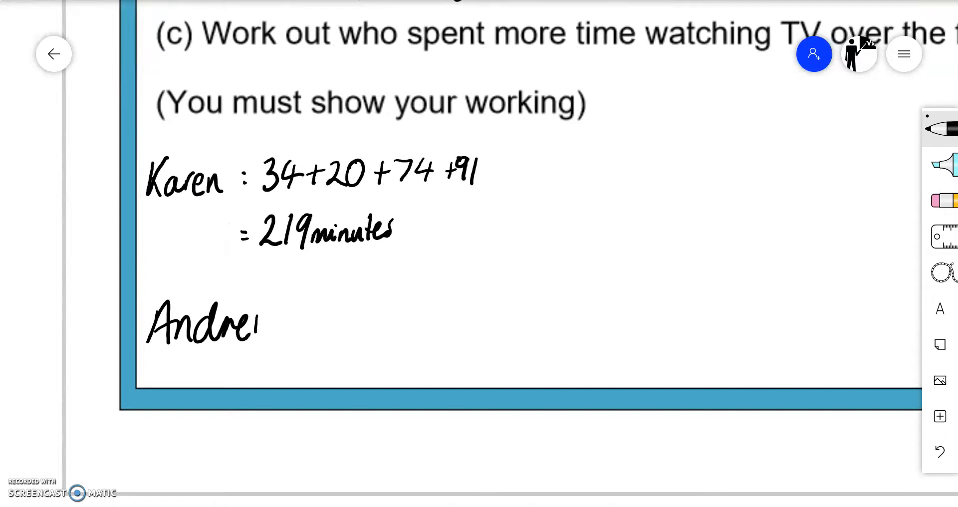
Write Andrew's sum 20+50+60+96 with an equals sign beneath Karen's working.
left_click_drag(256, 323, 311, 318)
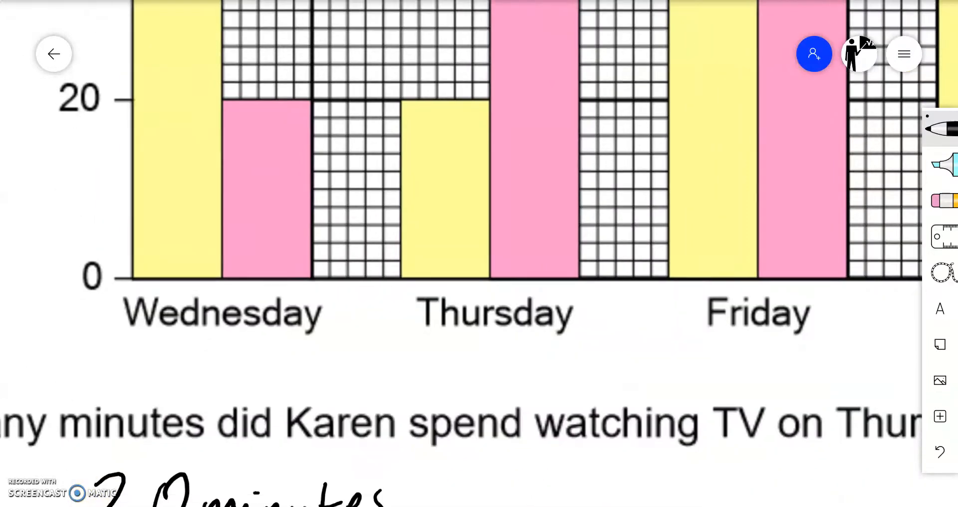
scroll("down", 3)
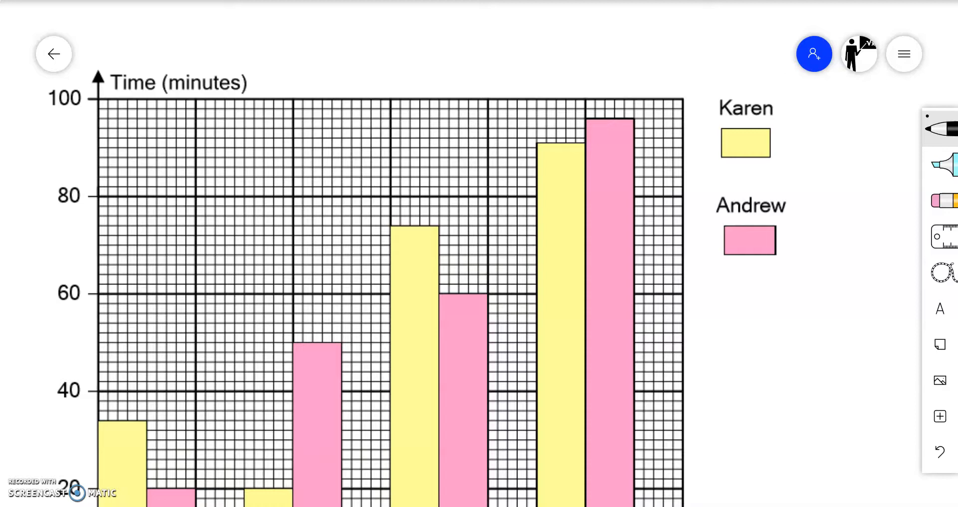
scroll("down", 3)
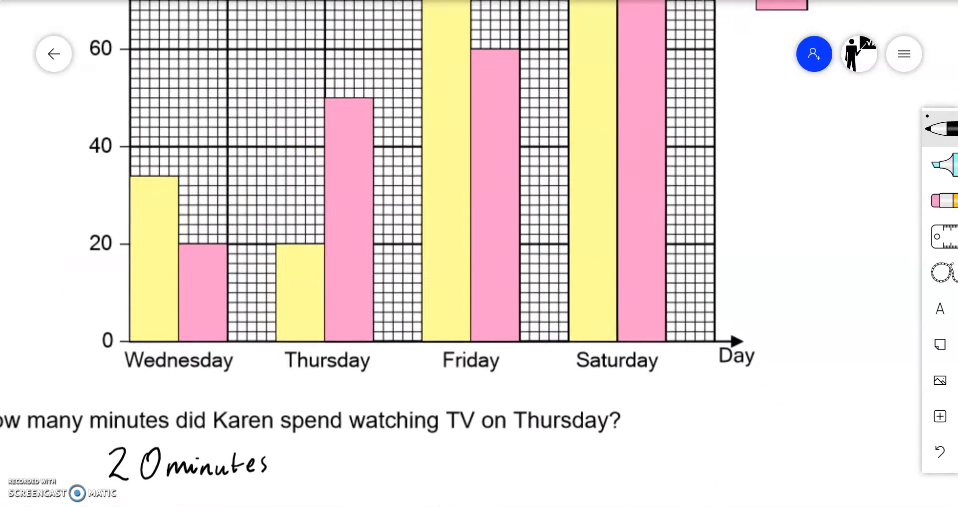
scroll("down", 3)
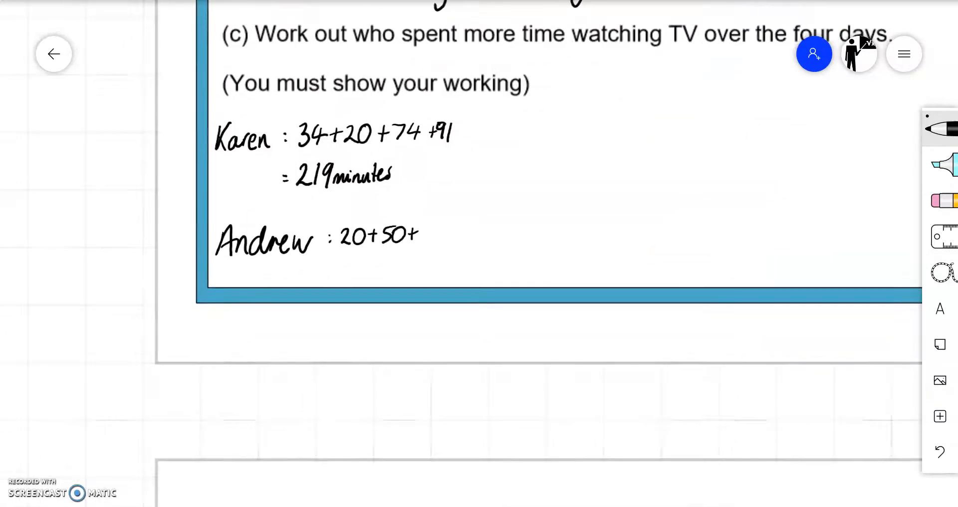
type("60")
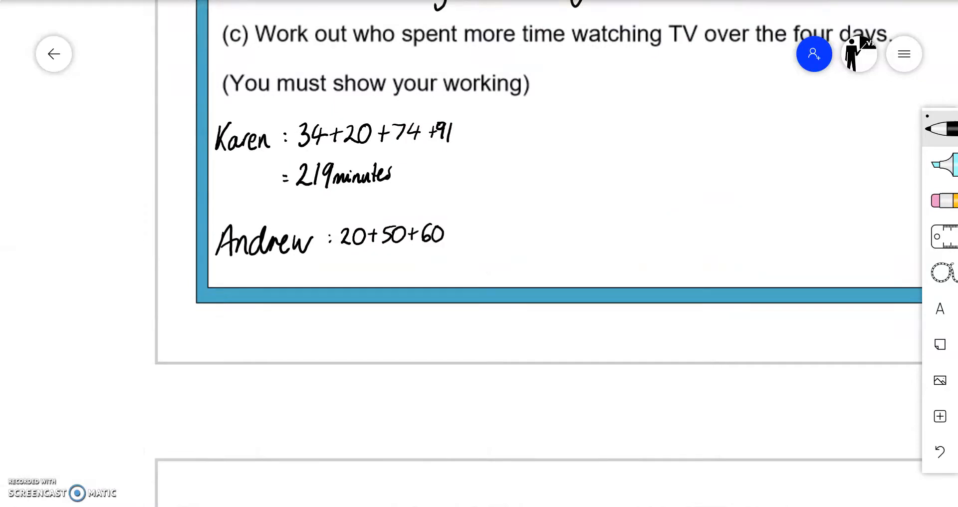
type("+96")
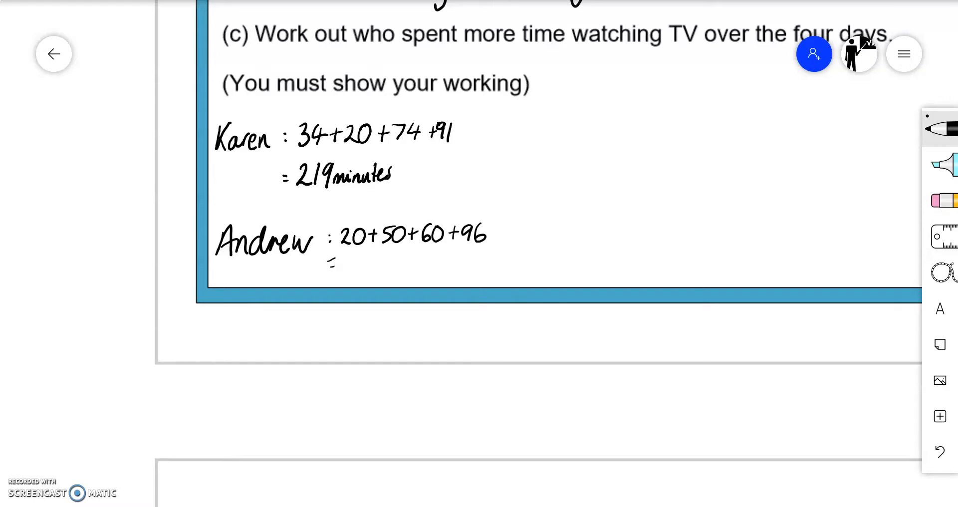
Handwrite the conclusion that Andrew spent more time watching TV.
scroll("down", 3)
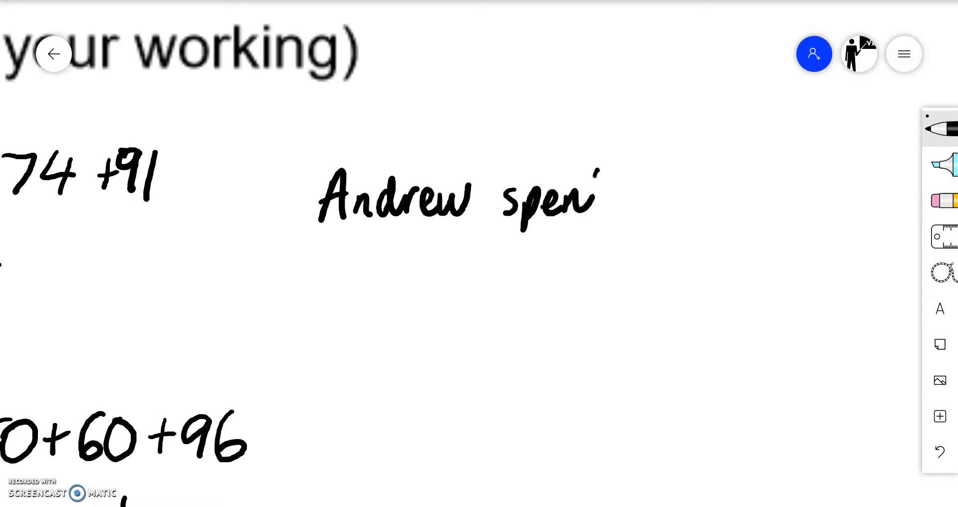
left_click_drag(587, 195, 721, 196)
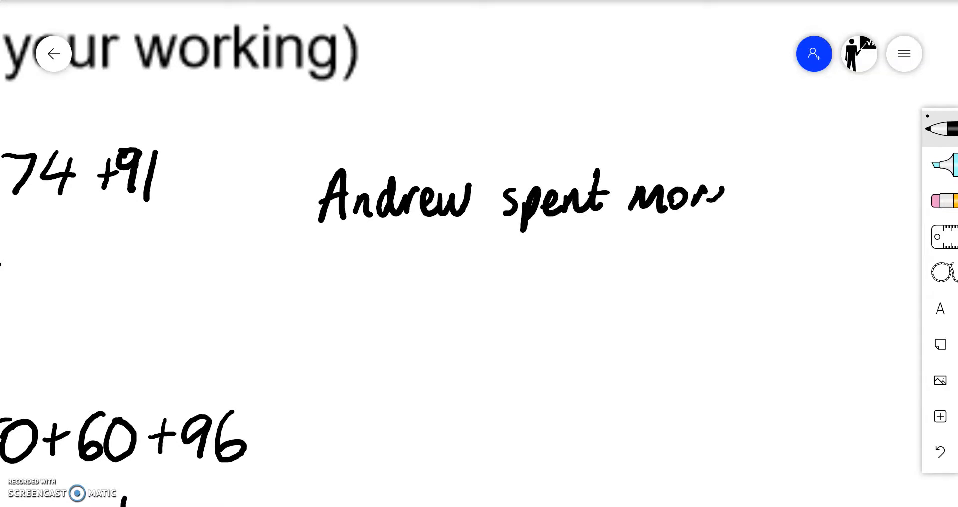
left_click_drag(715, 196, 855, 195)
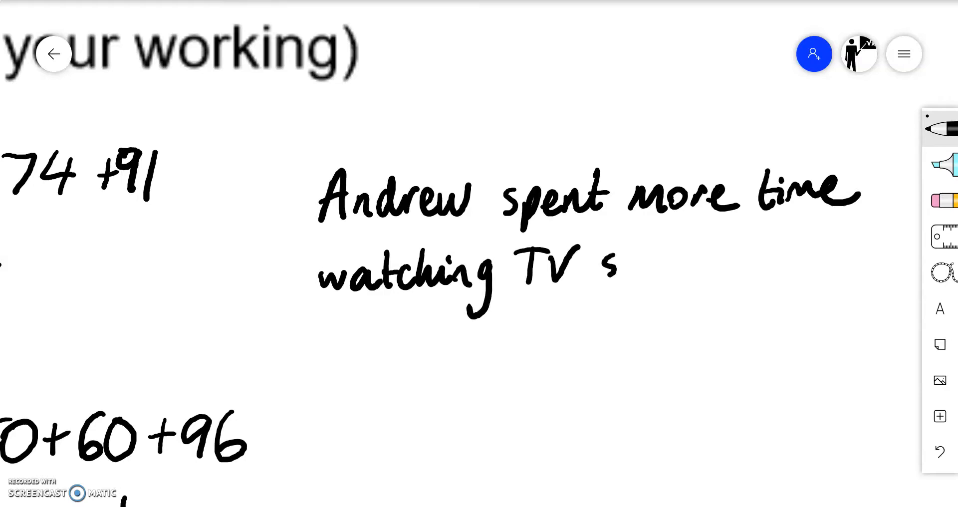
left_click_drag(611, 263, 708, 269)
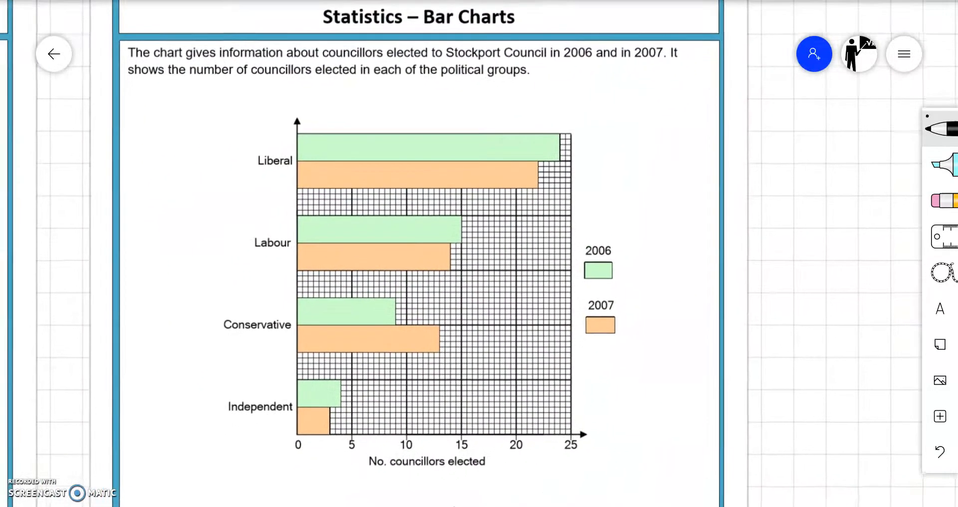
Write "Liberals" for part (a) and "Labour + Independent" for part (b) on the councillors sheet.
scroll("down", 3)
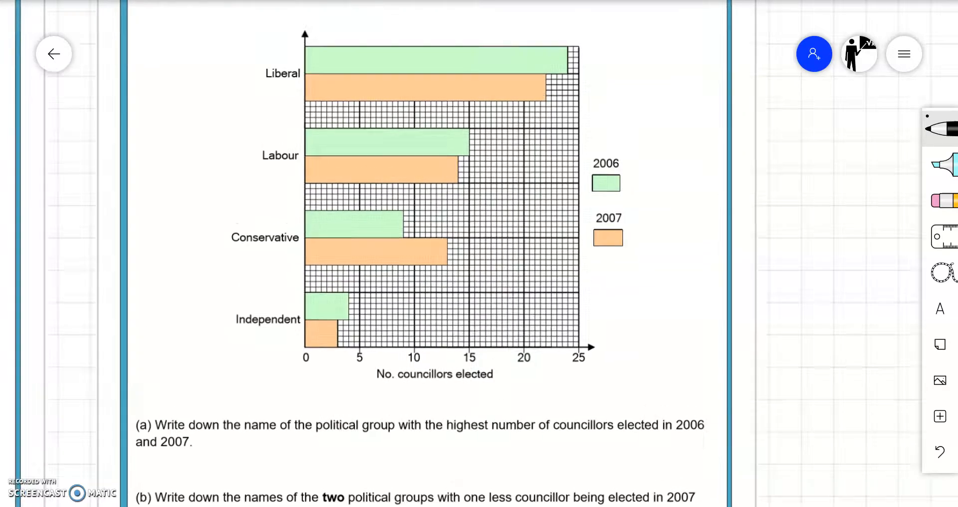
scroll("down", 3)
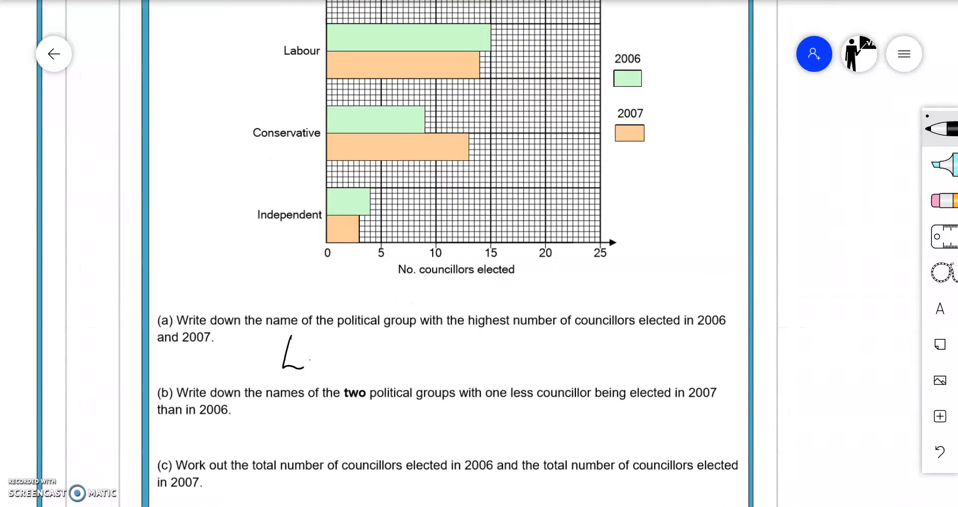
type("Liber")
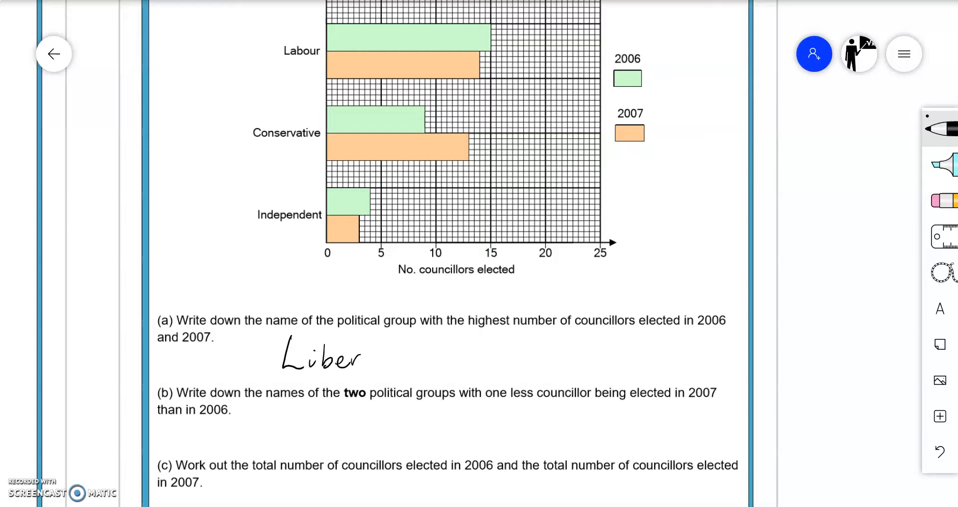
type("als")
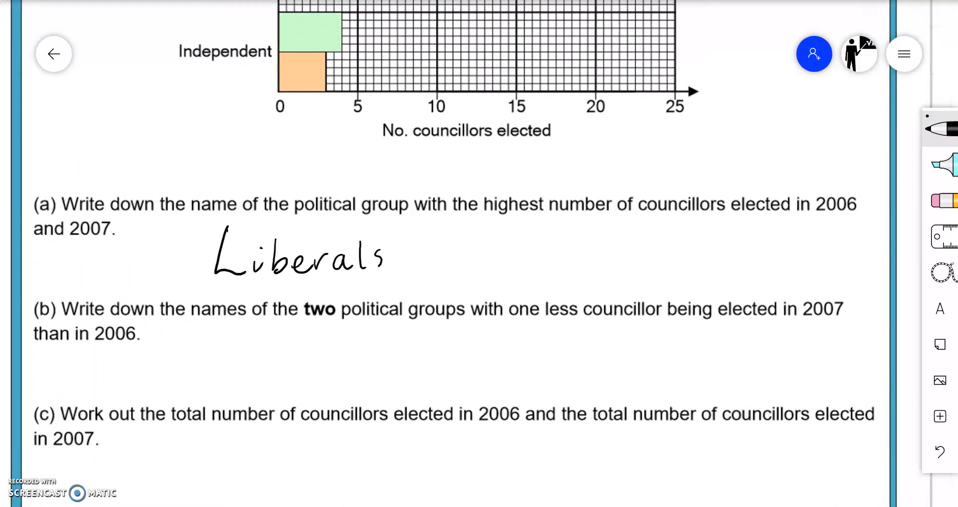
scroll("down", 3)
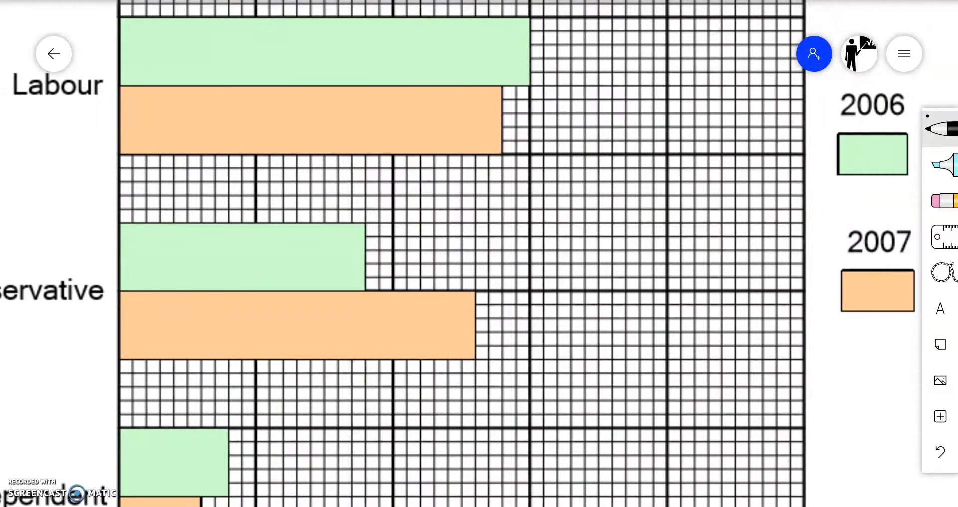
scroll("down", 3)
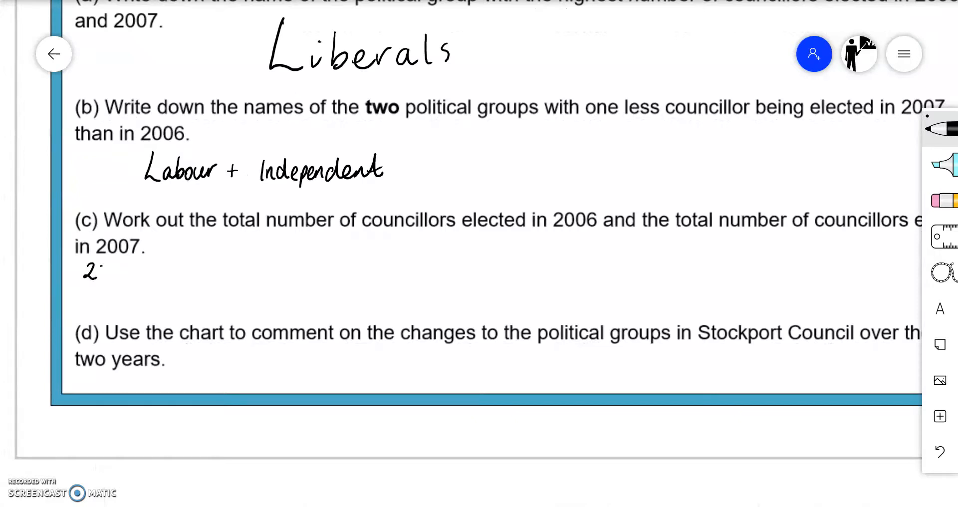
Write the 2006 sum 24+15+9+4 under part (c) and add a "2007 :" heading.
type("2006")
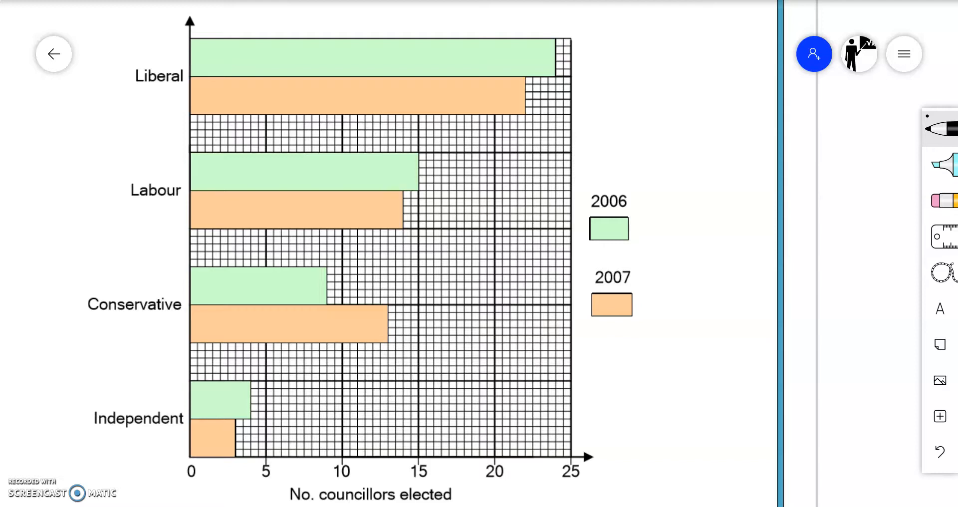
scroll("down", 3)
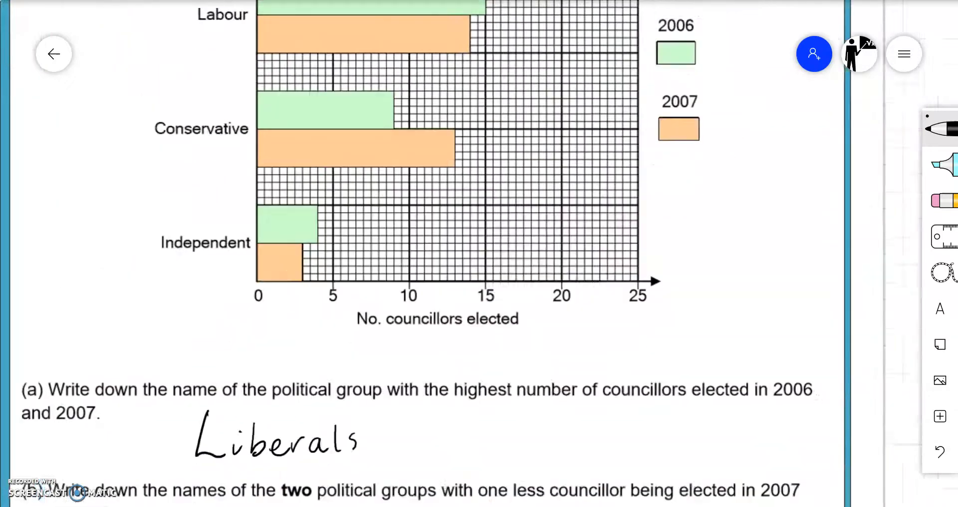
scroll("down", 3)
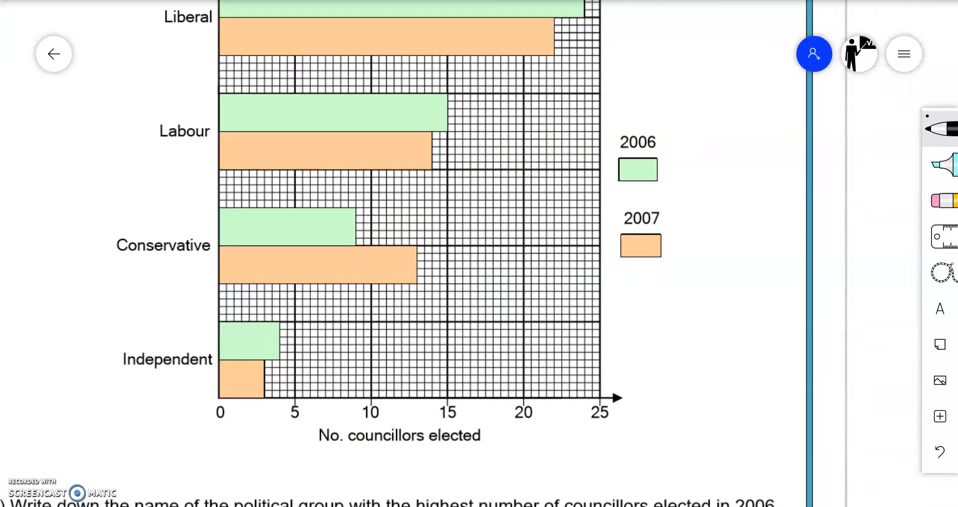
scroll("down", 3)
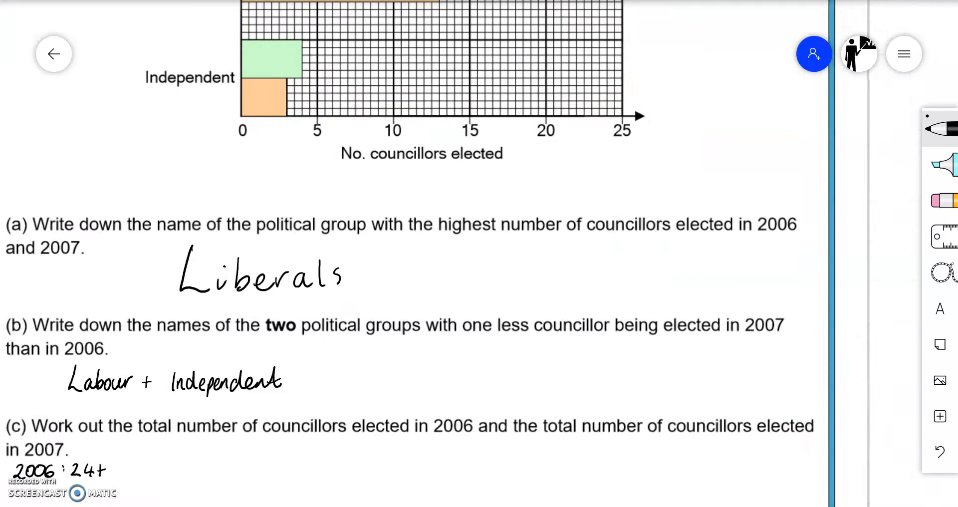
type("15")
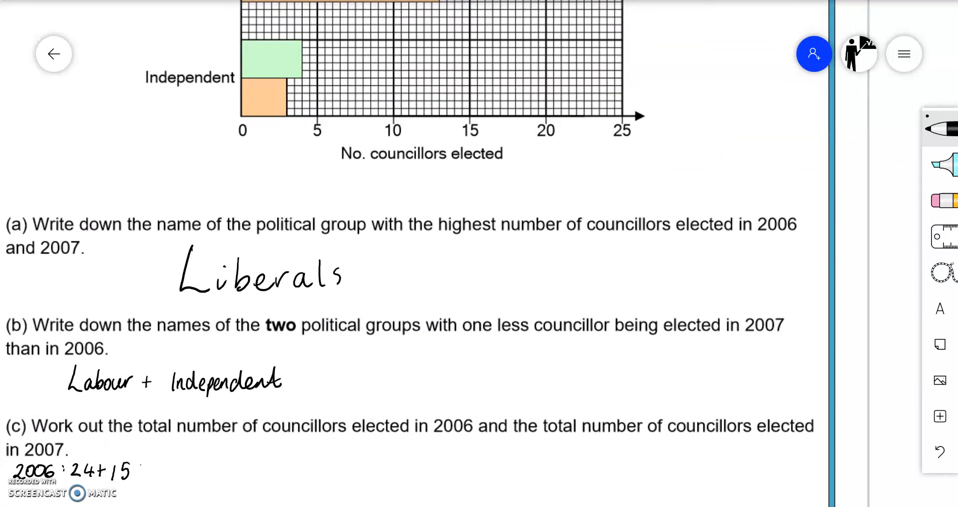
scroll("down", 3)
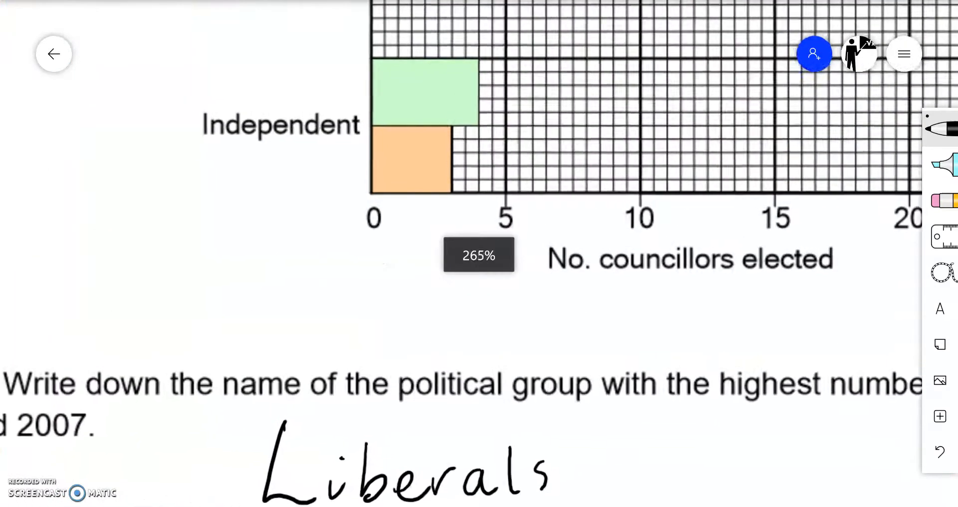
scroll("down", 3)
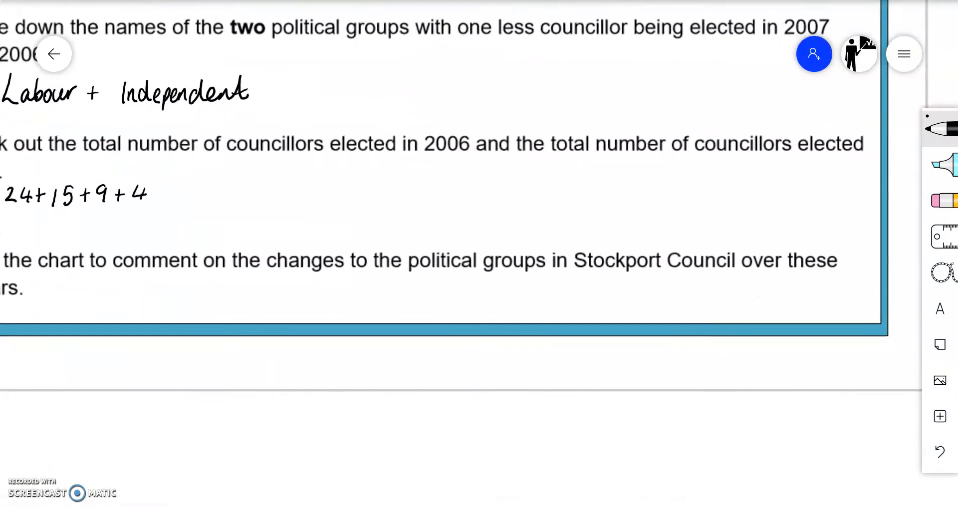
type("2007 :")
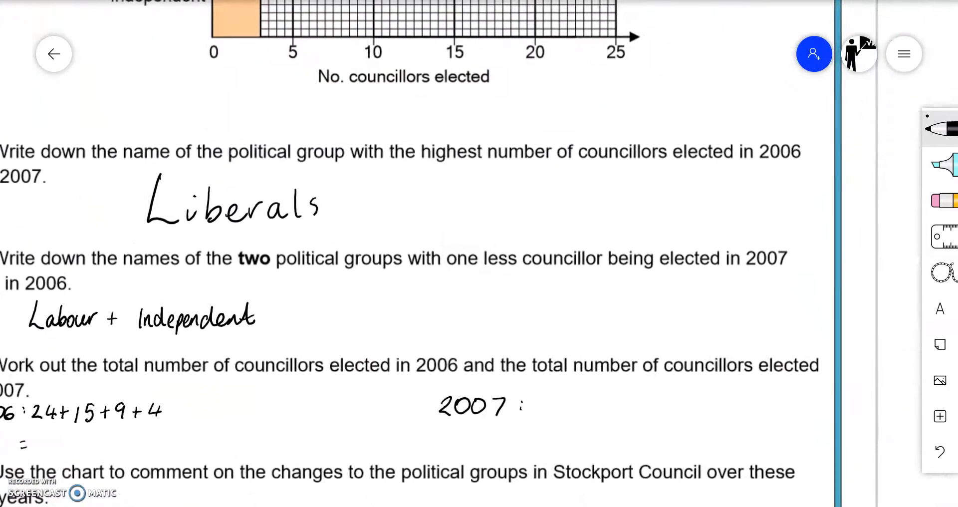
Write the 2007 sum 3+13+14+22 and both totals as = 52.
type("3+")
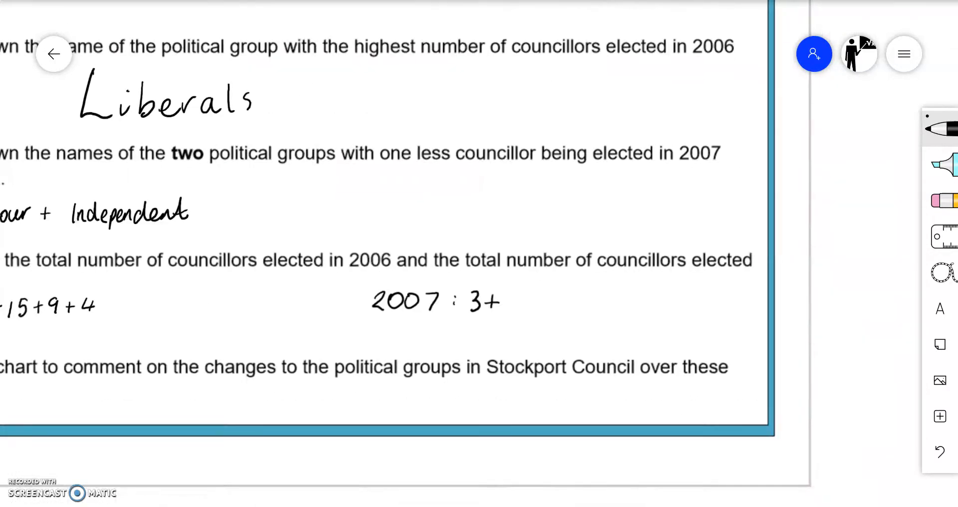
type("131")
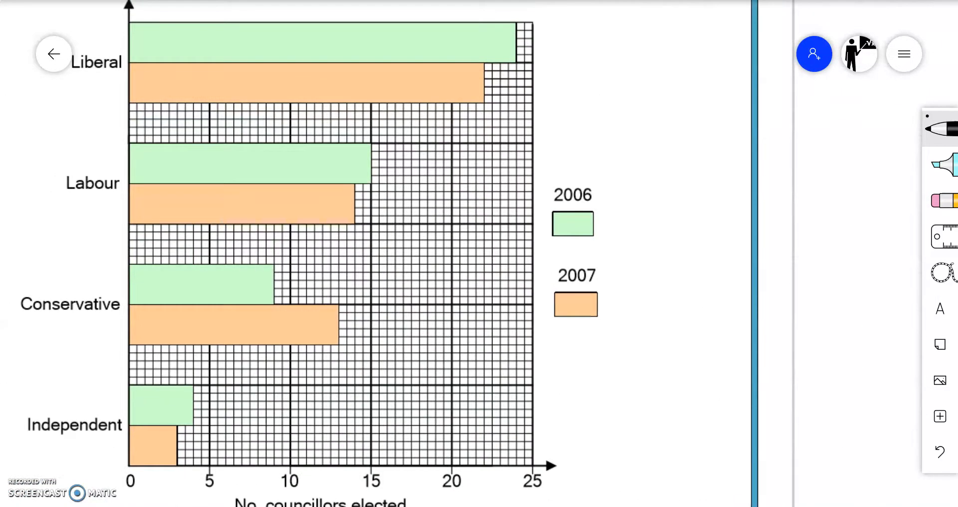
scroll("down", 3)
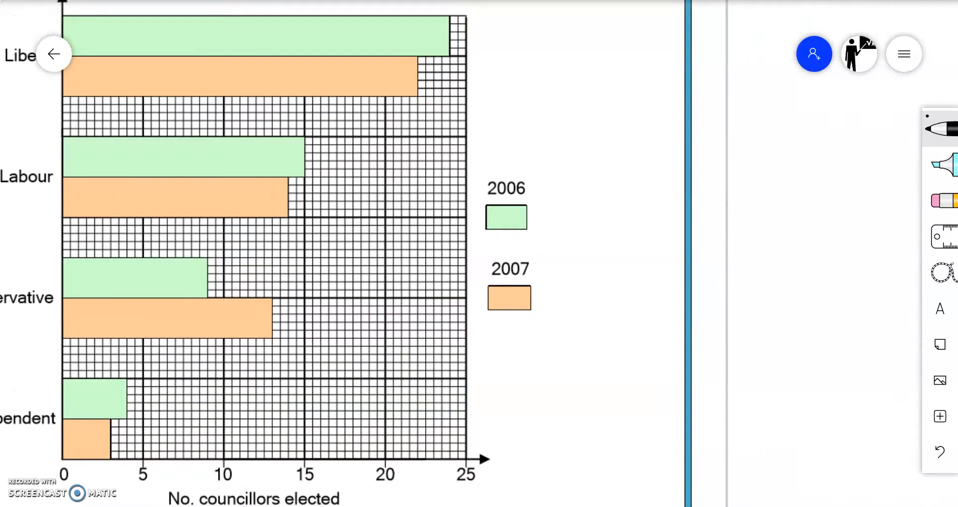
scroll("down", 3)
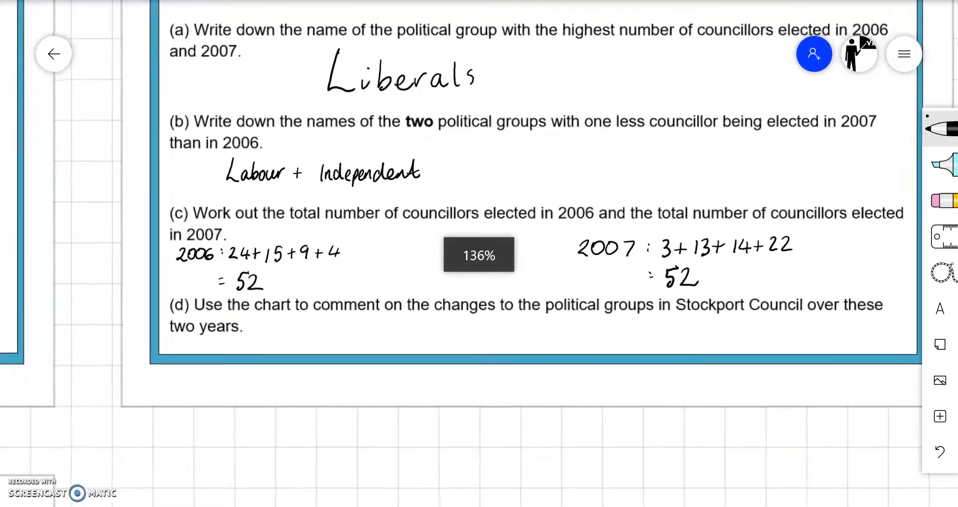
scroll("down", 3)
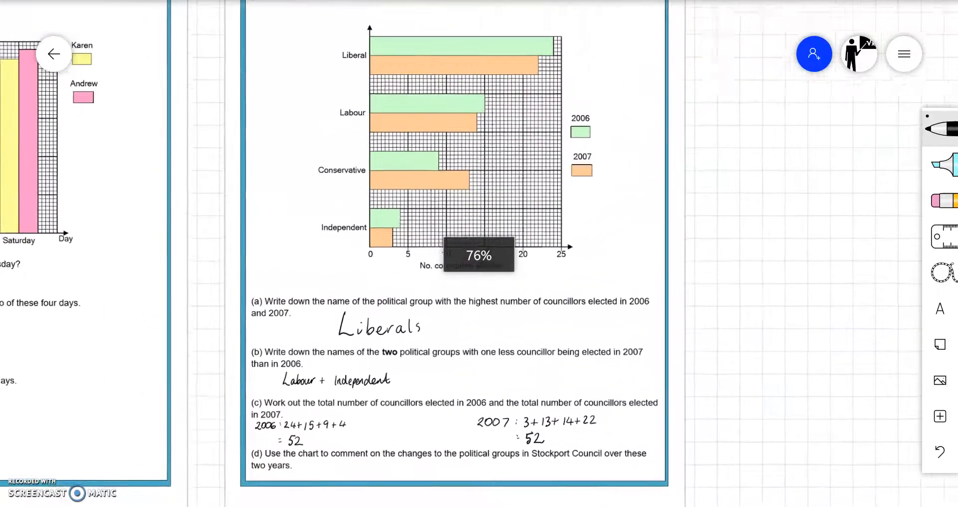
scroll("down", 3)
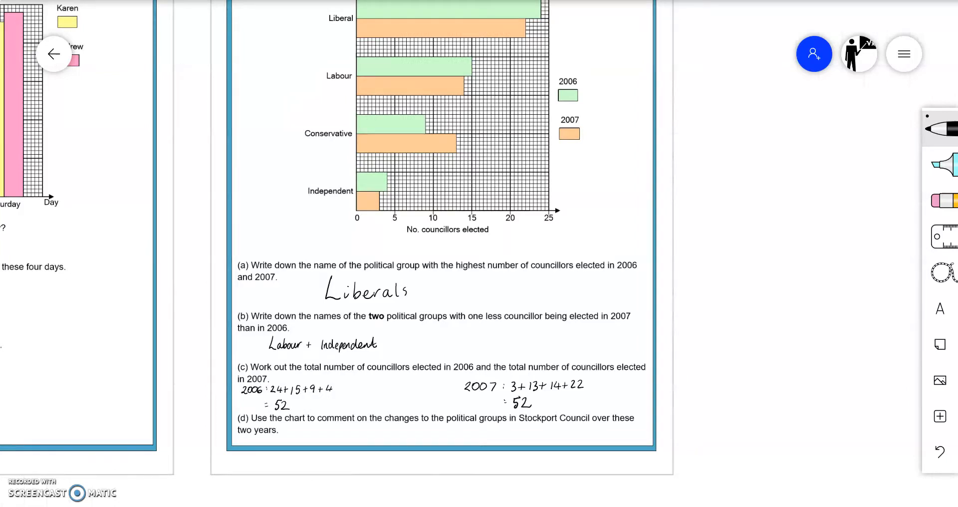
scroll("down", 3)
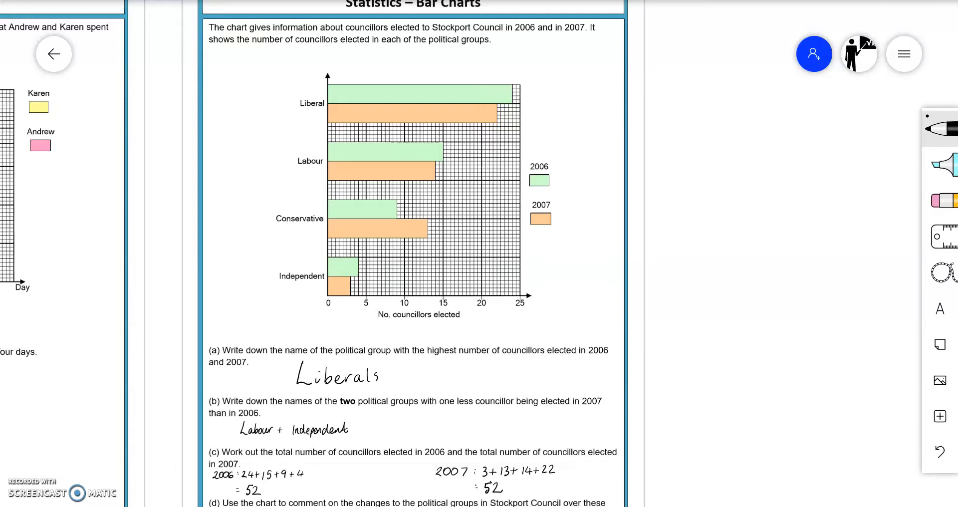
scroll("down", 3)
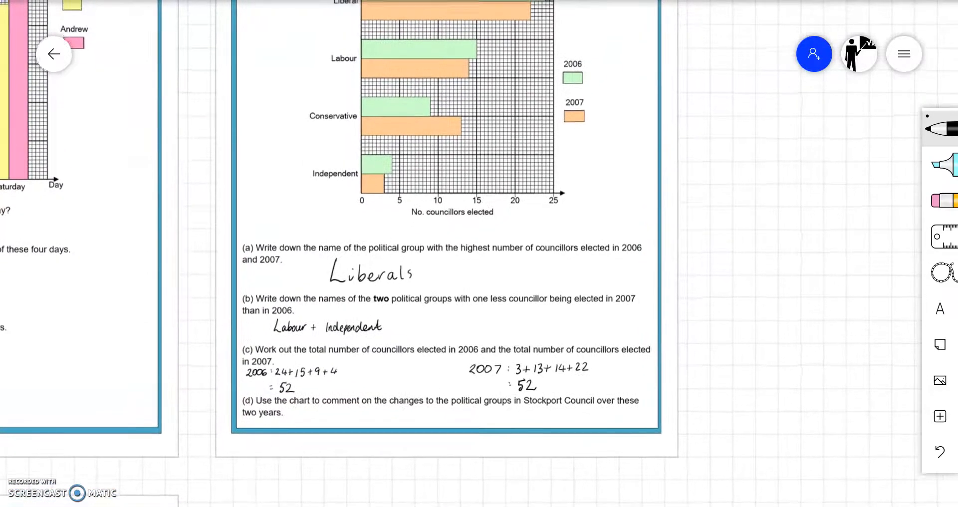
scroll("down", 3)
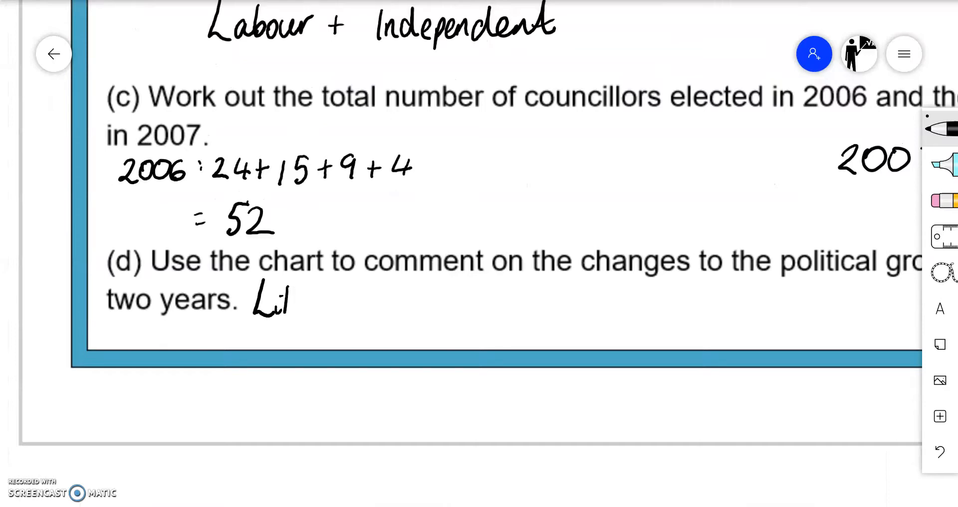
Handwrite that Liberal, Labour and Independent parties lost seats whilst the Conservative party gained.
type("Liberal, Labour and Independent .")
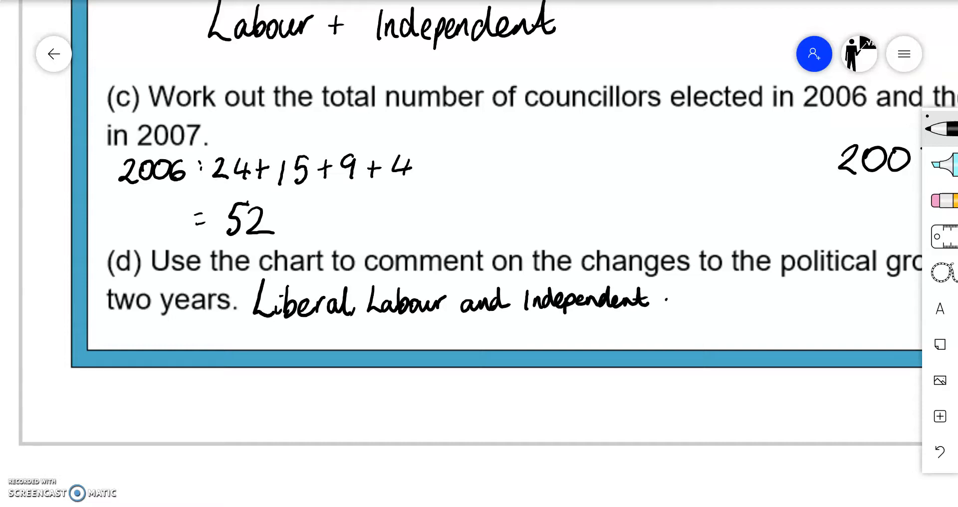
type("parties lo")
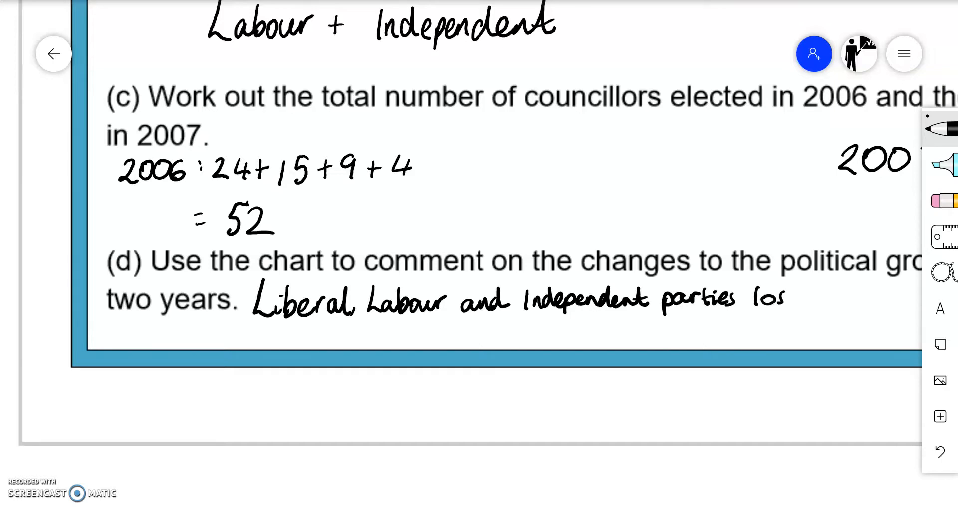
type("seal")
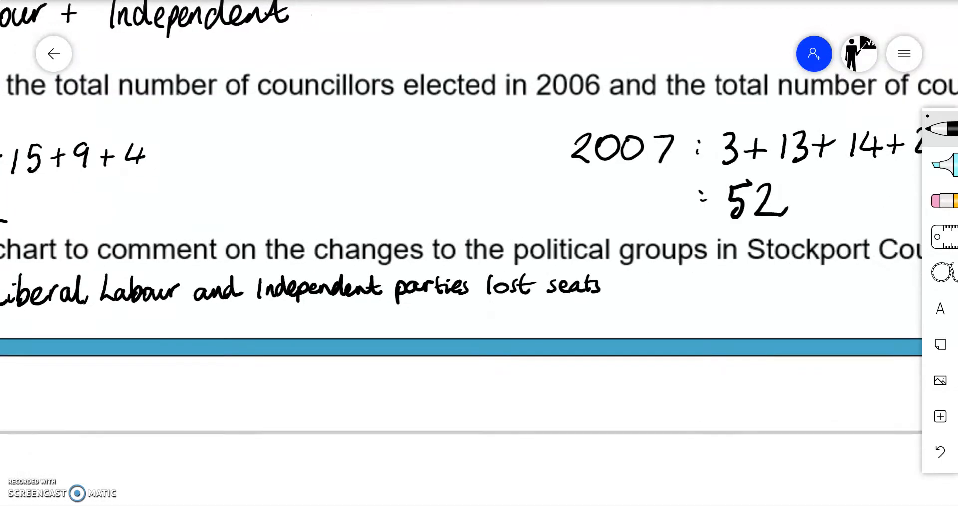
type("from ?")
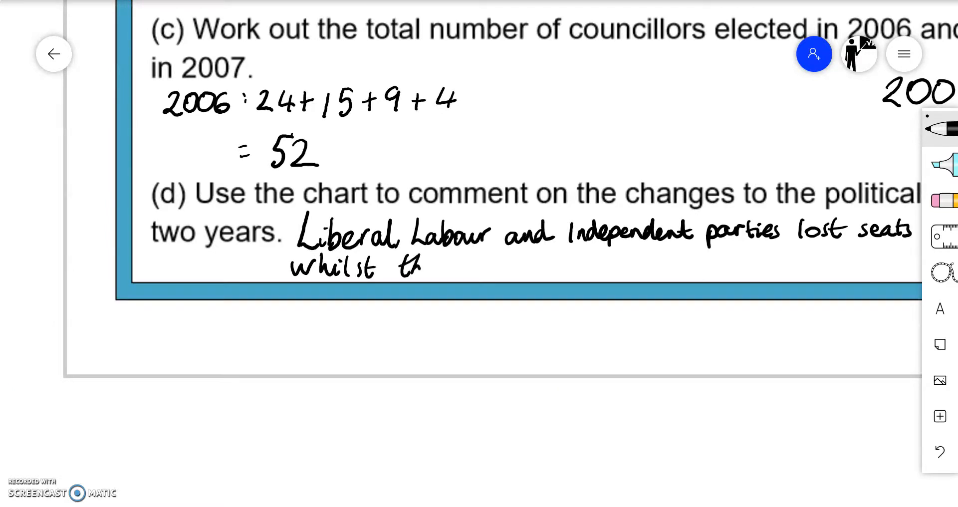
type("the Conv")
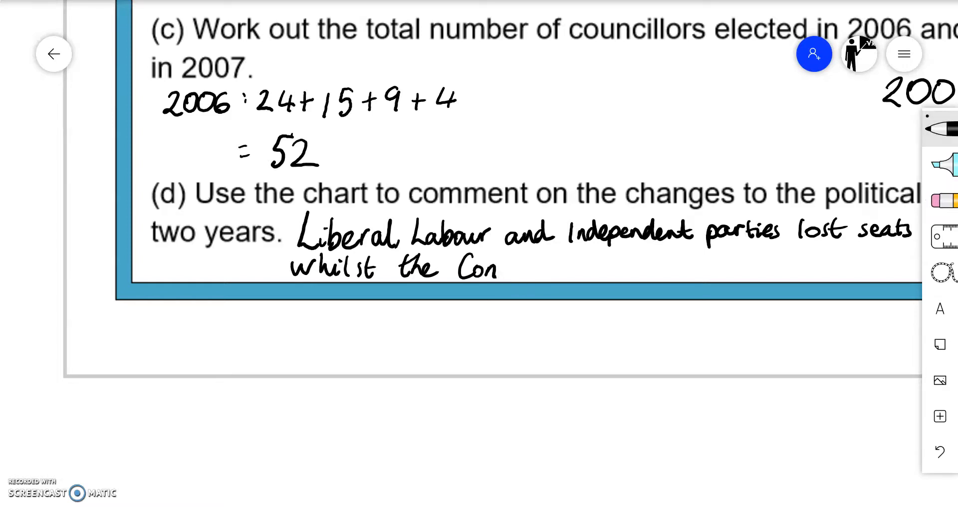
type("servo")
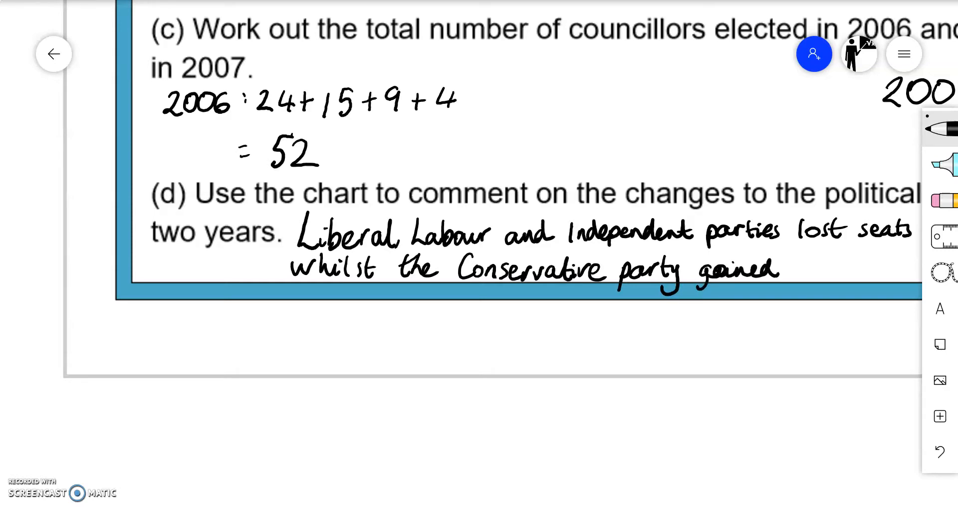
type("seats")
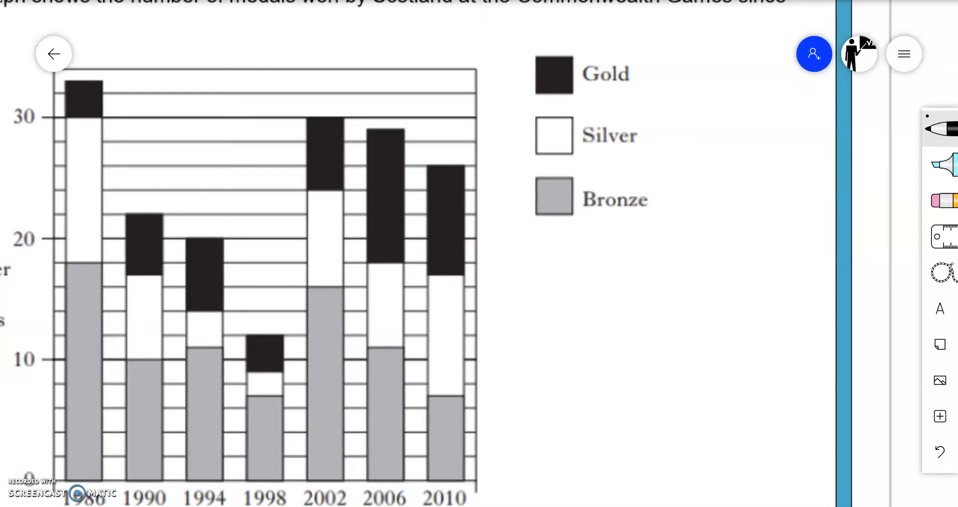
Scroll down to the Scotland medals bar-chart page to answer parts (a) and (b).
scroll("down", 3)
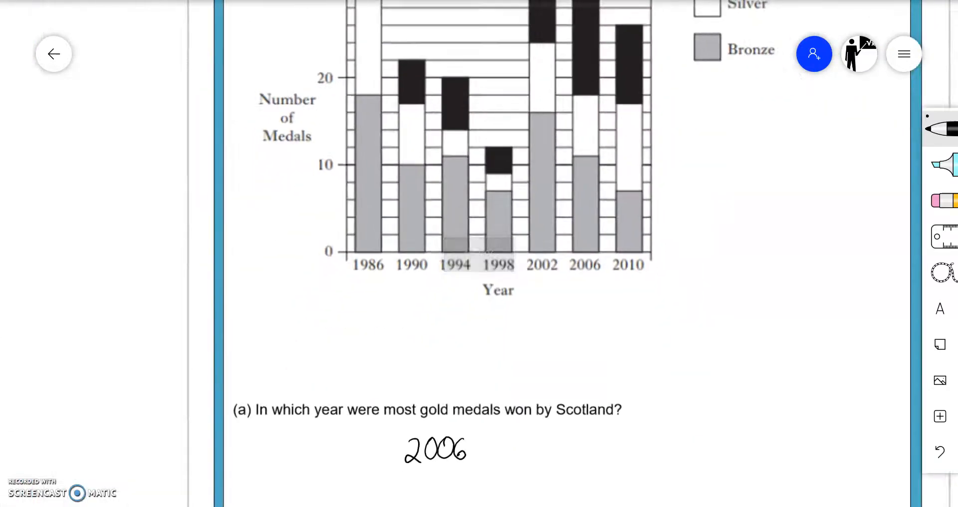
scroll("down", 3)
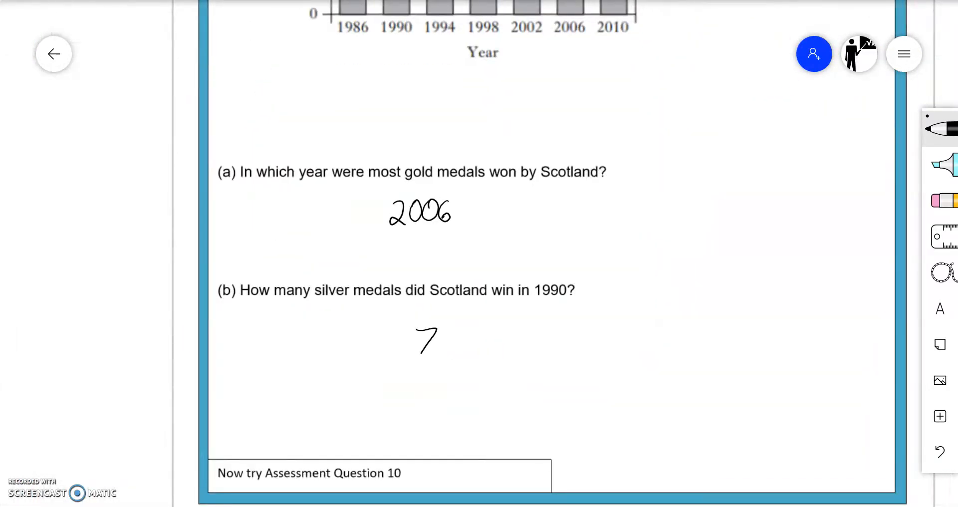